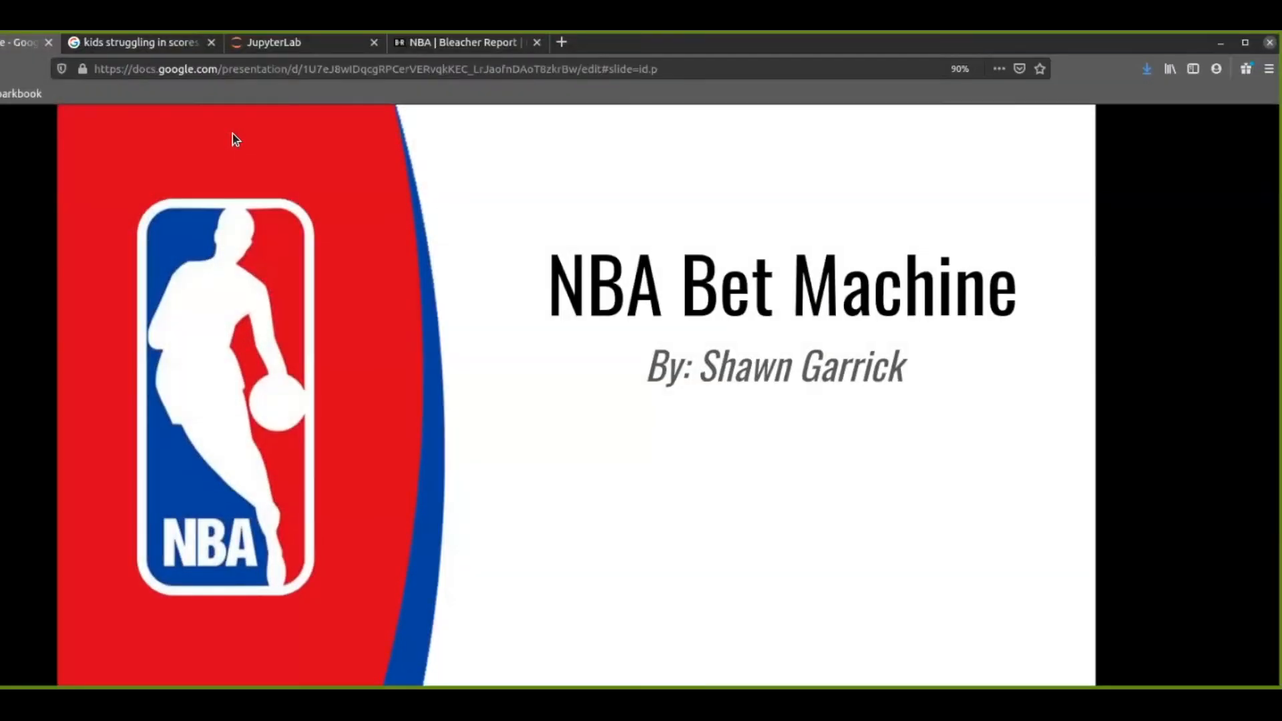
{"action": "mouse_move", "coordinate": [204, 158]}
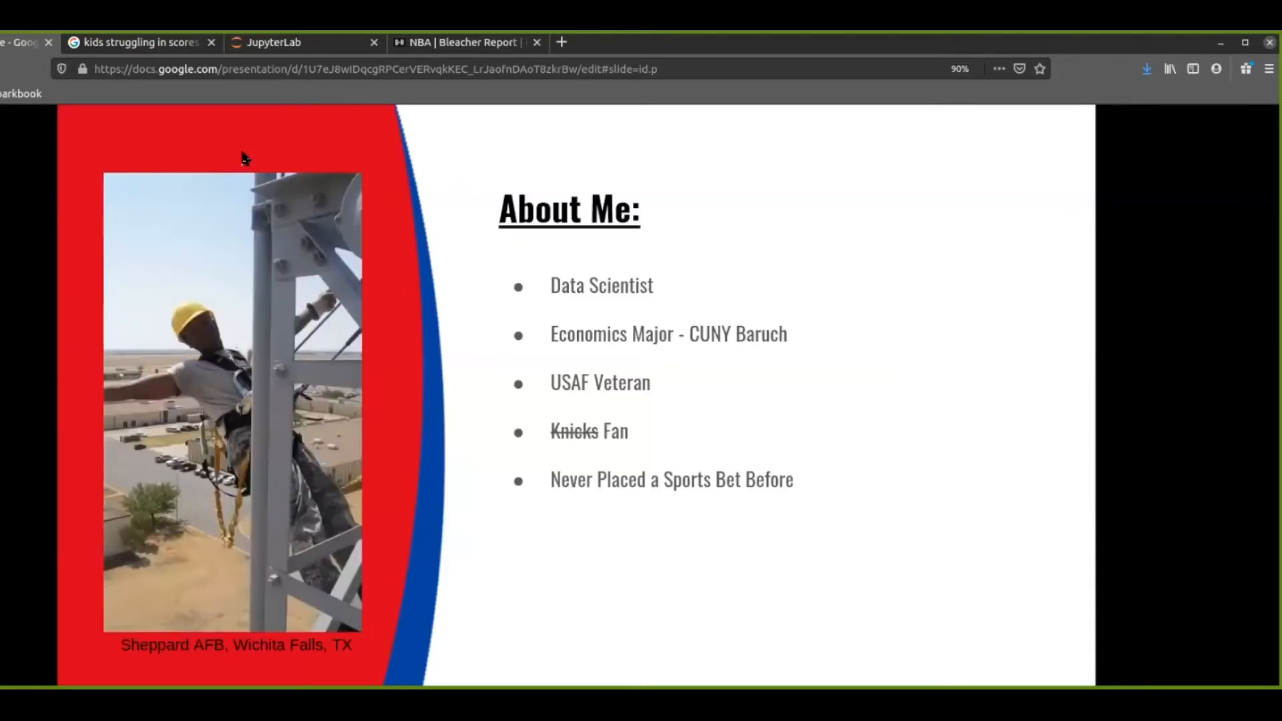
{"action": "mouse_move", "coordinate": [286, 139]}
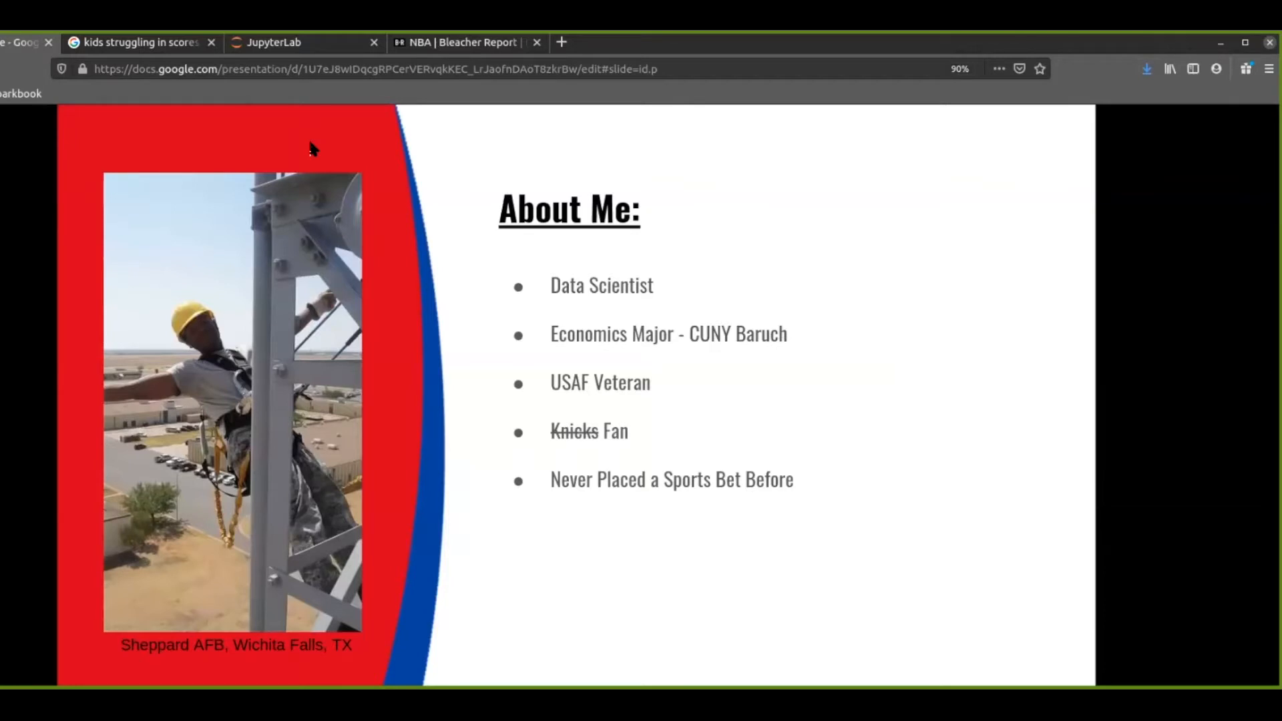
{"action": "mouse_move", "coordinate": [274, 160]}
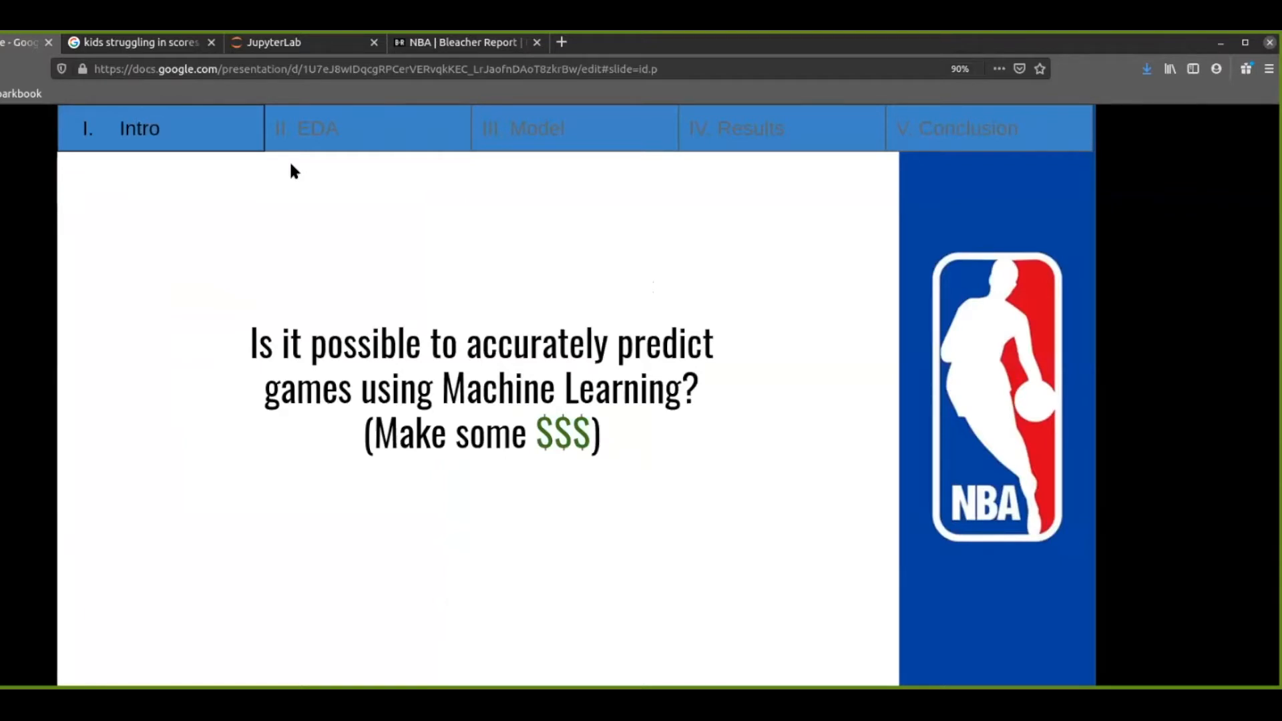
{"action": "mouse_move", "coordinate": [281, 169]}
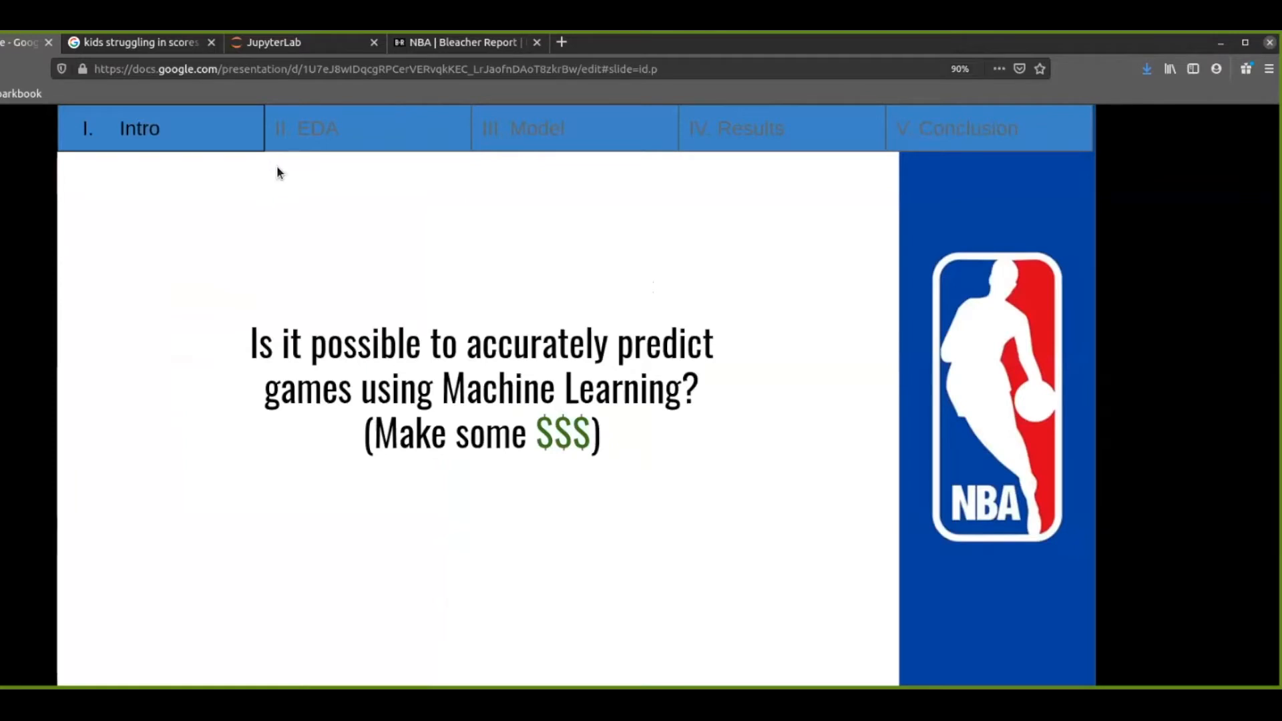
{"action": "mouse_move", "coordinate": [102, 147]}
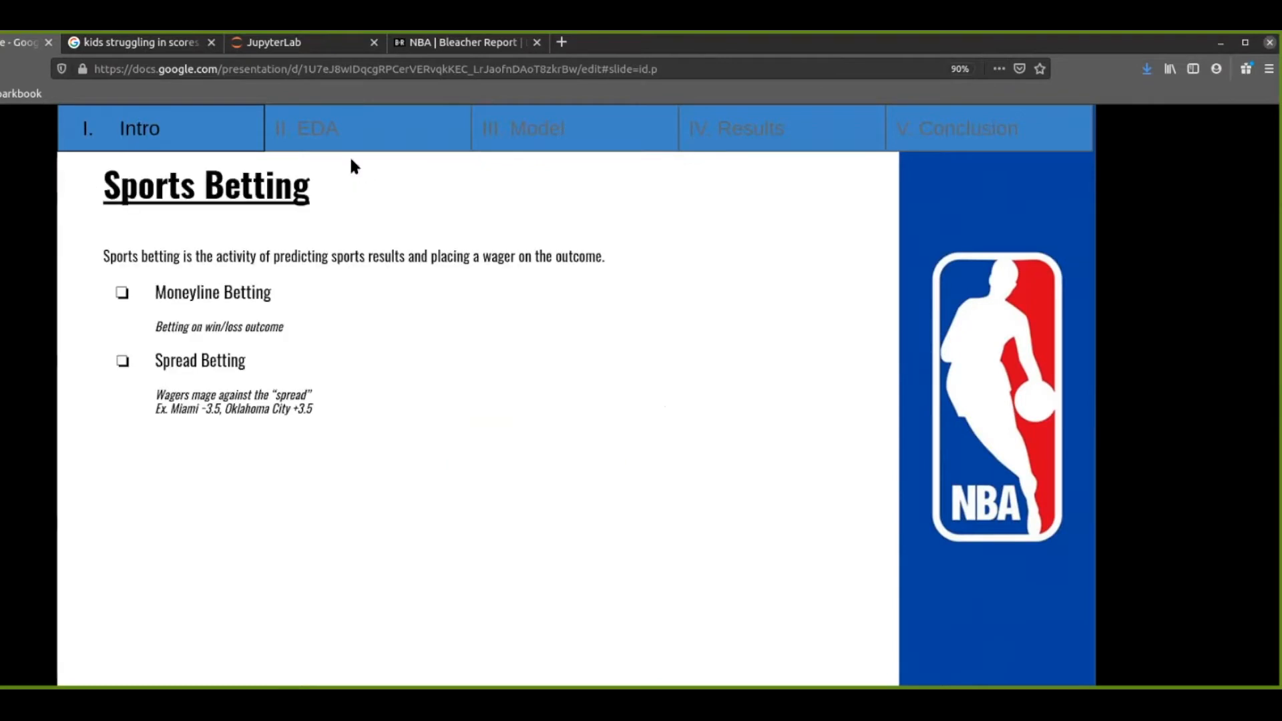
{"action": "mouse_move", "coordinate": [352, 281]}
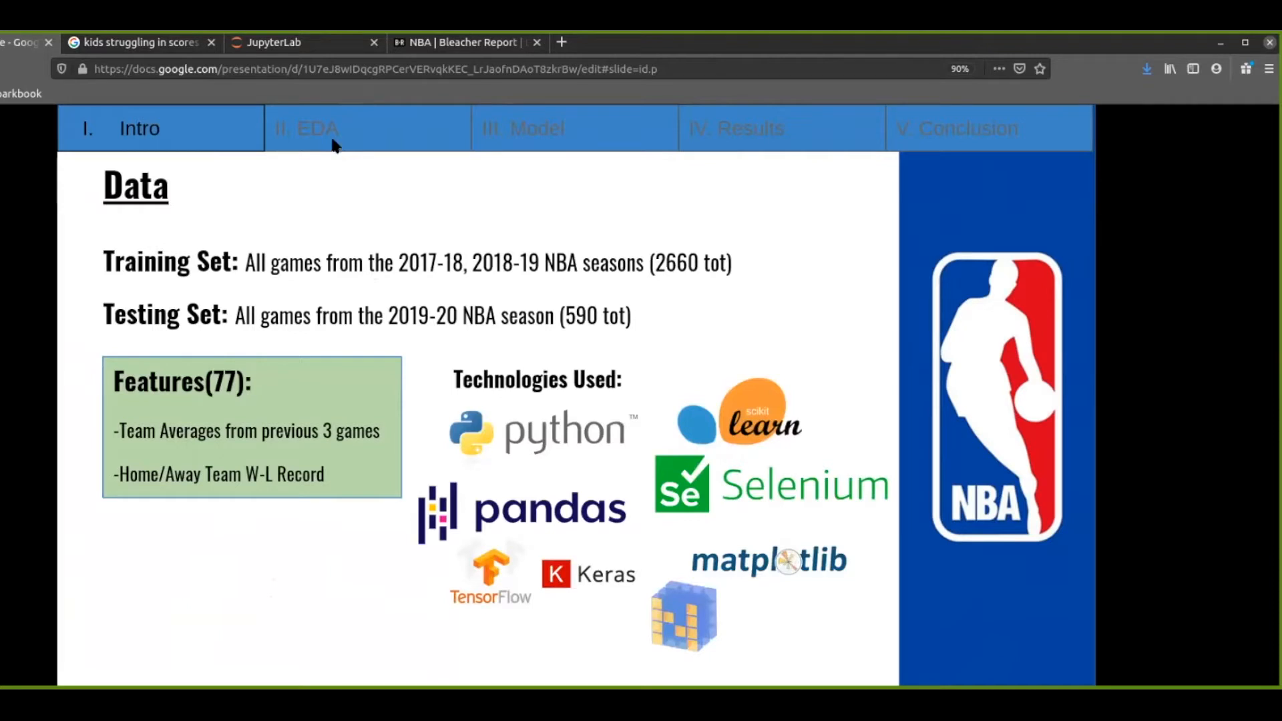
{"action": "mouse_move", "coordinate": [328, 149]}
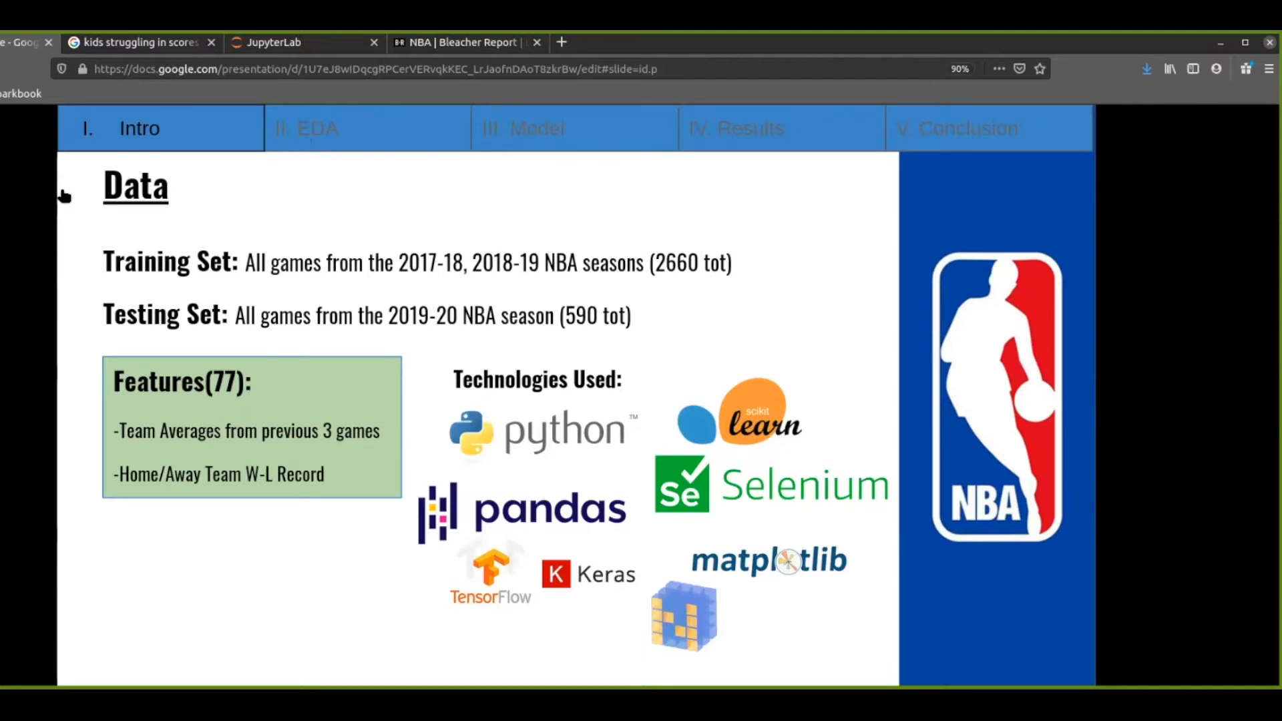
- Advance to the 2019-20 NBA Season EDA slide showing home teams winning 319 of 520 games
{"action": "left_click", "coordinate": [367, 128]}
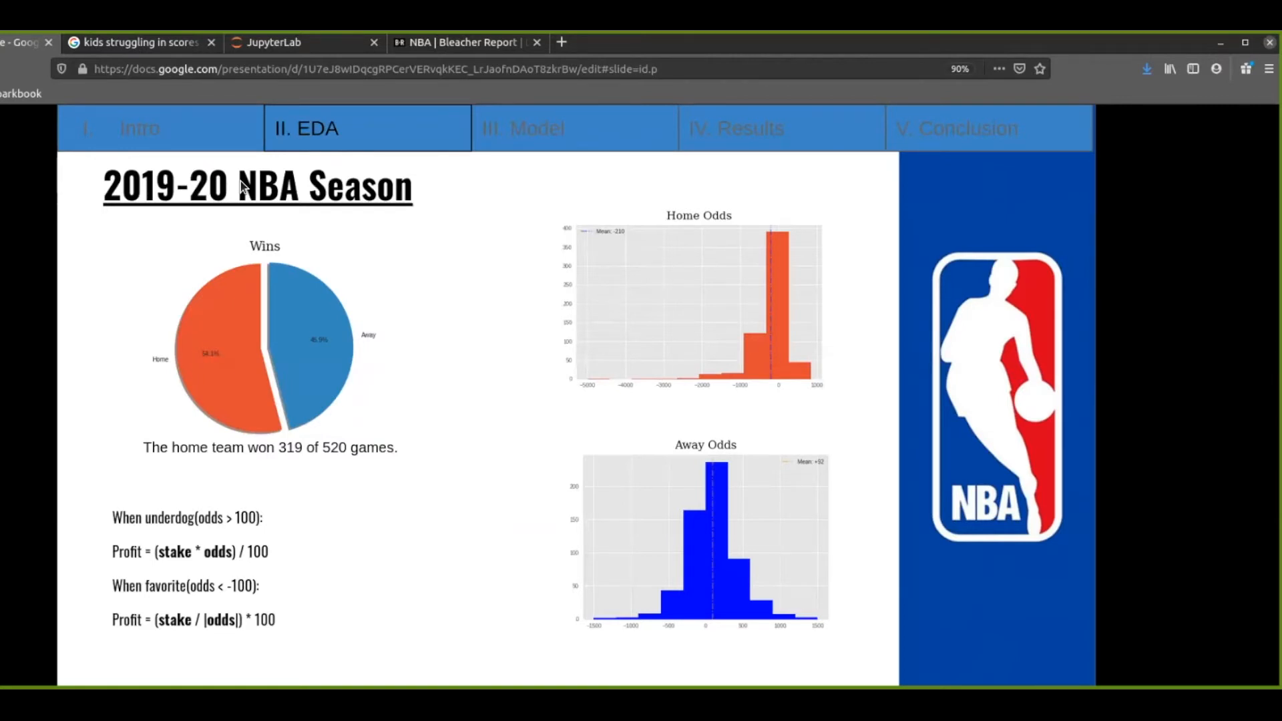
{"action": "mouse_move", "coordinate": [313, 166]}
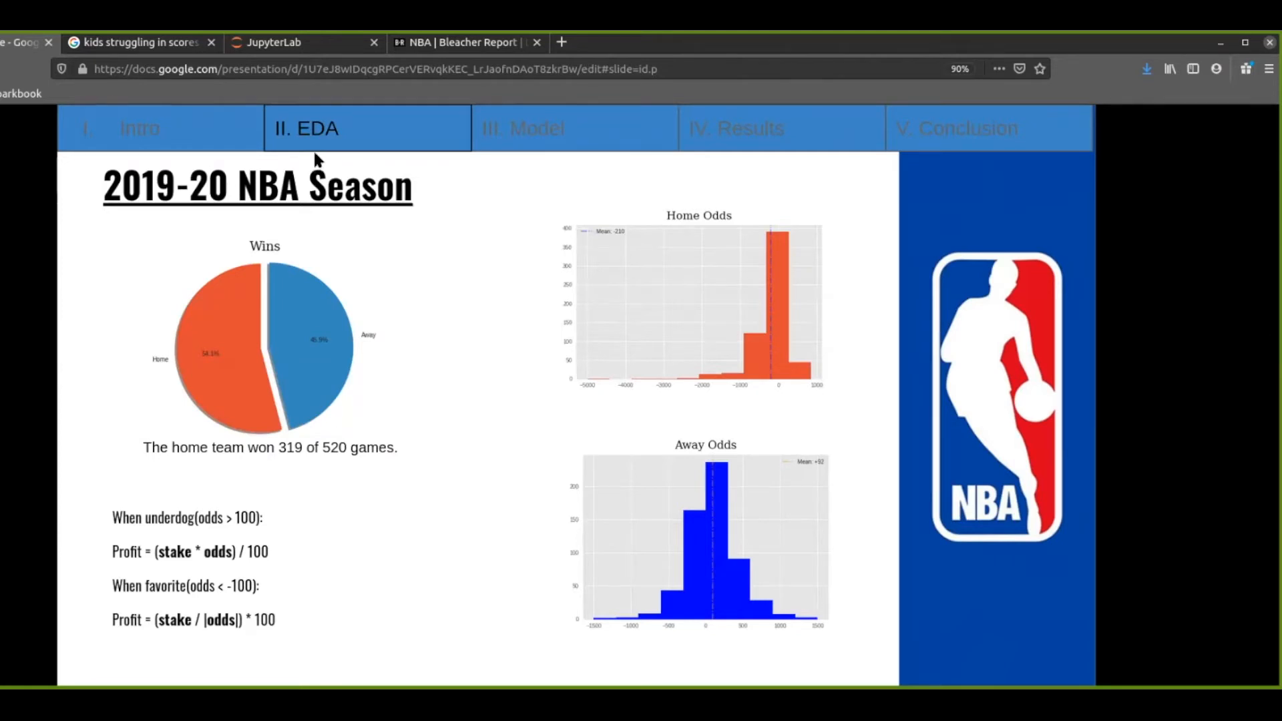
{"action": "mouse_move", "coordinate": [335, 164]}
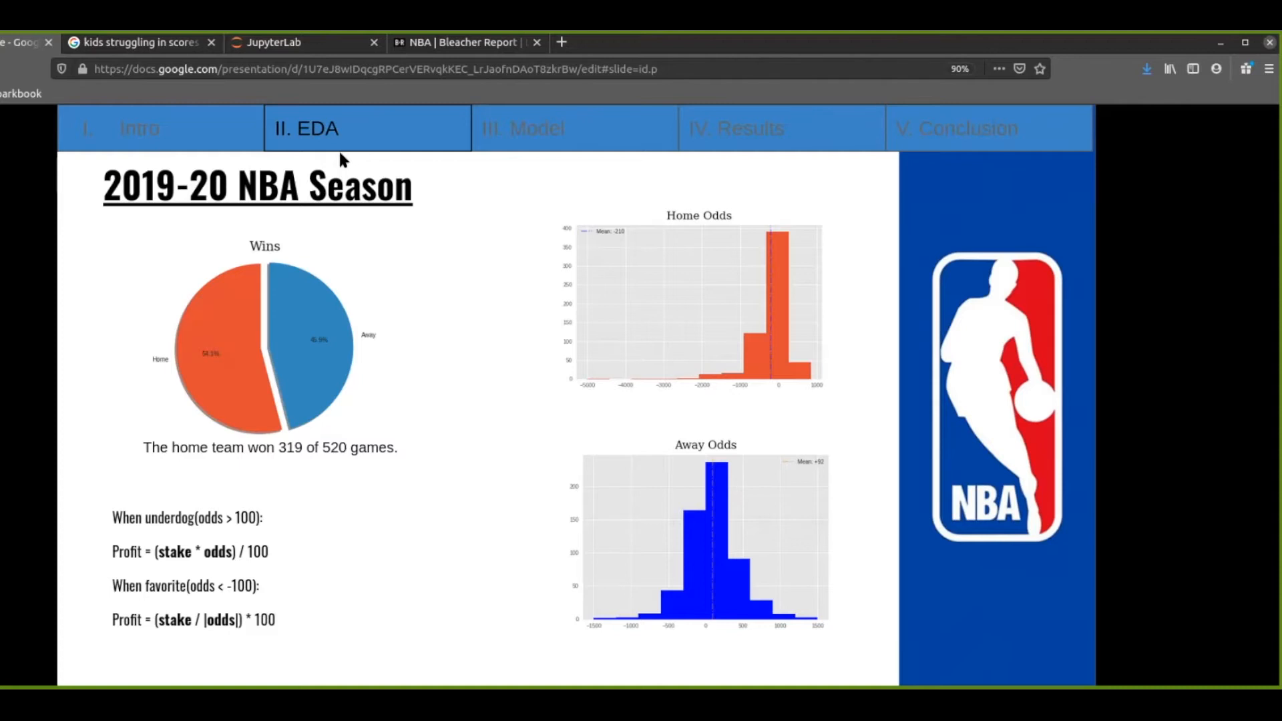
{"action": "mouse_move", "coordinate": [375, 129]}
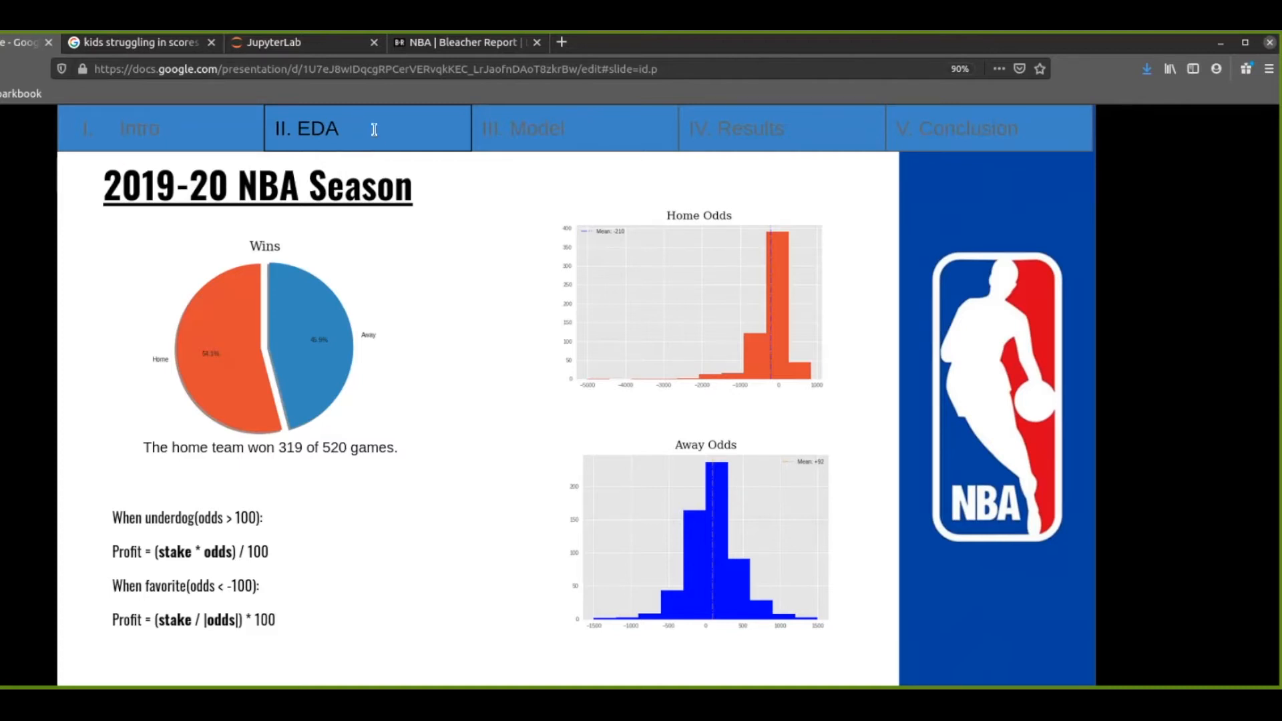
{"action": "mouse_move", "coordinate": [368, 137]}
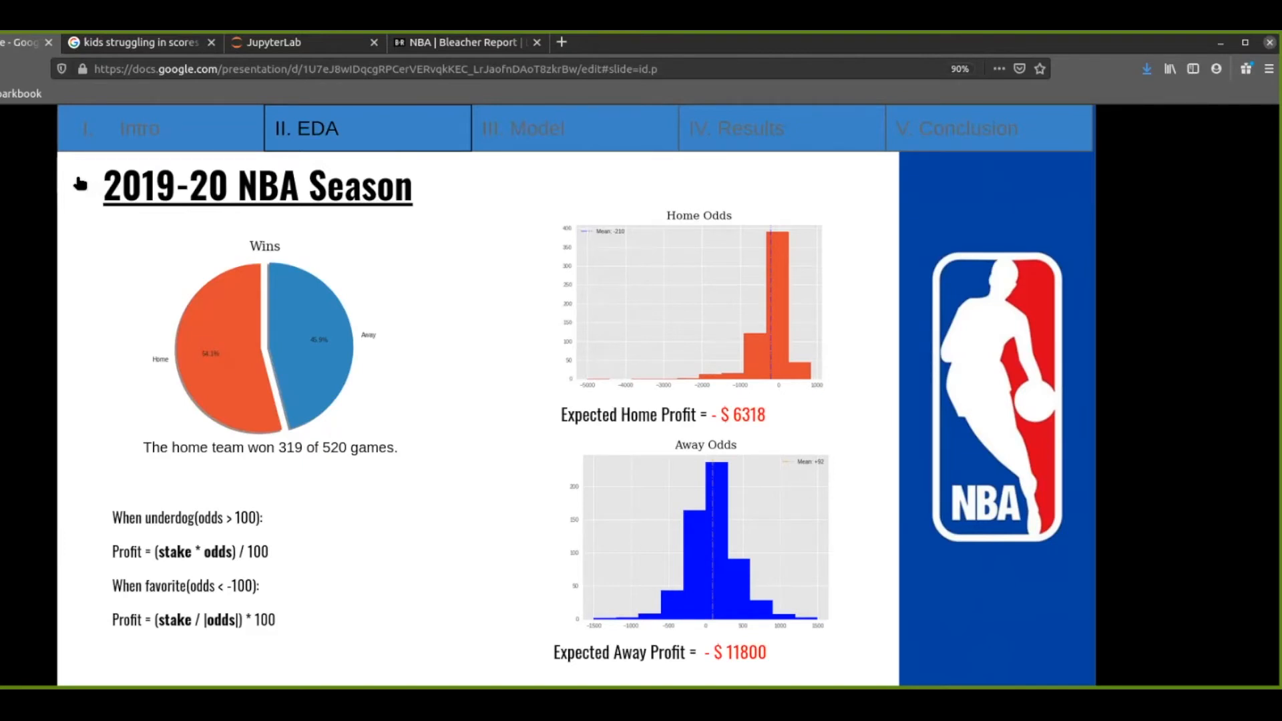
- Advance to the Comparing Models slide, where Naive Bayes leads at 0.65 accuracy
{"action": "left_click", "coordinate": [575, 127]}
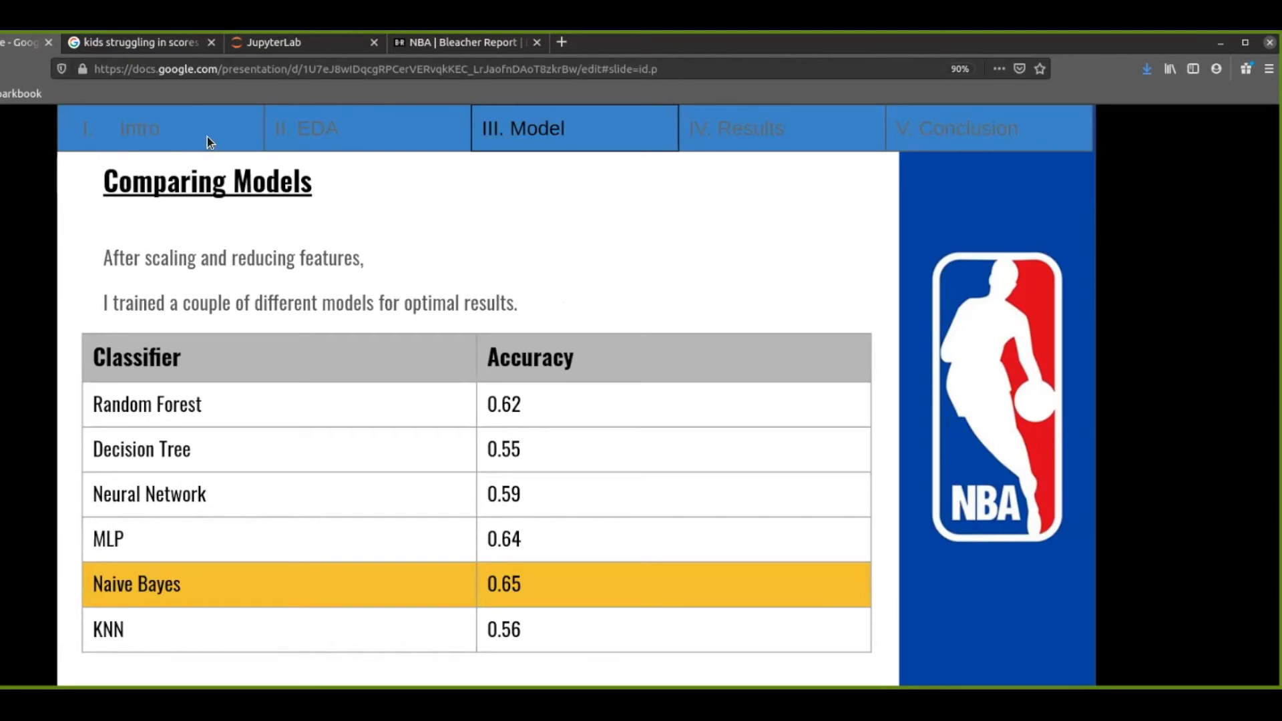
{"action": "mouse_move", "coordinate": [209, 143]}
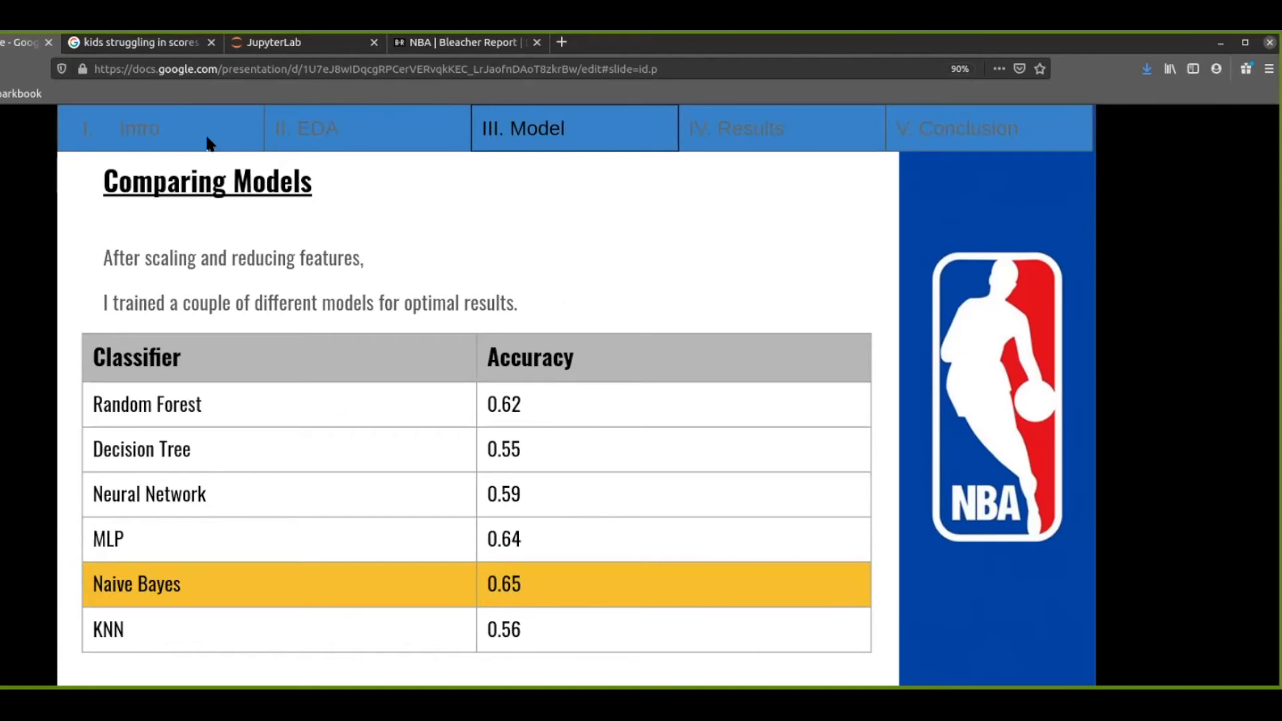
{"action": "mouse_move", "coordinate": [227, 111]}
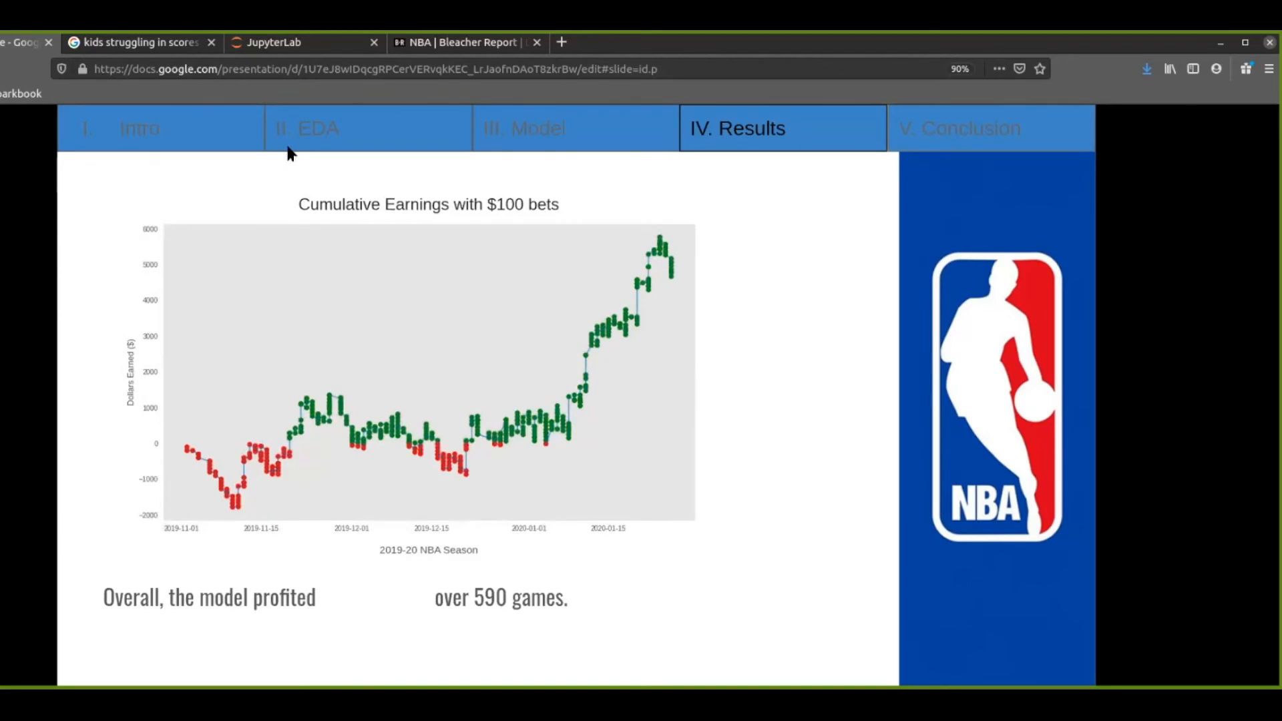
{"action": "mouse_move", "coordinate": [66, 181]}
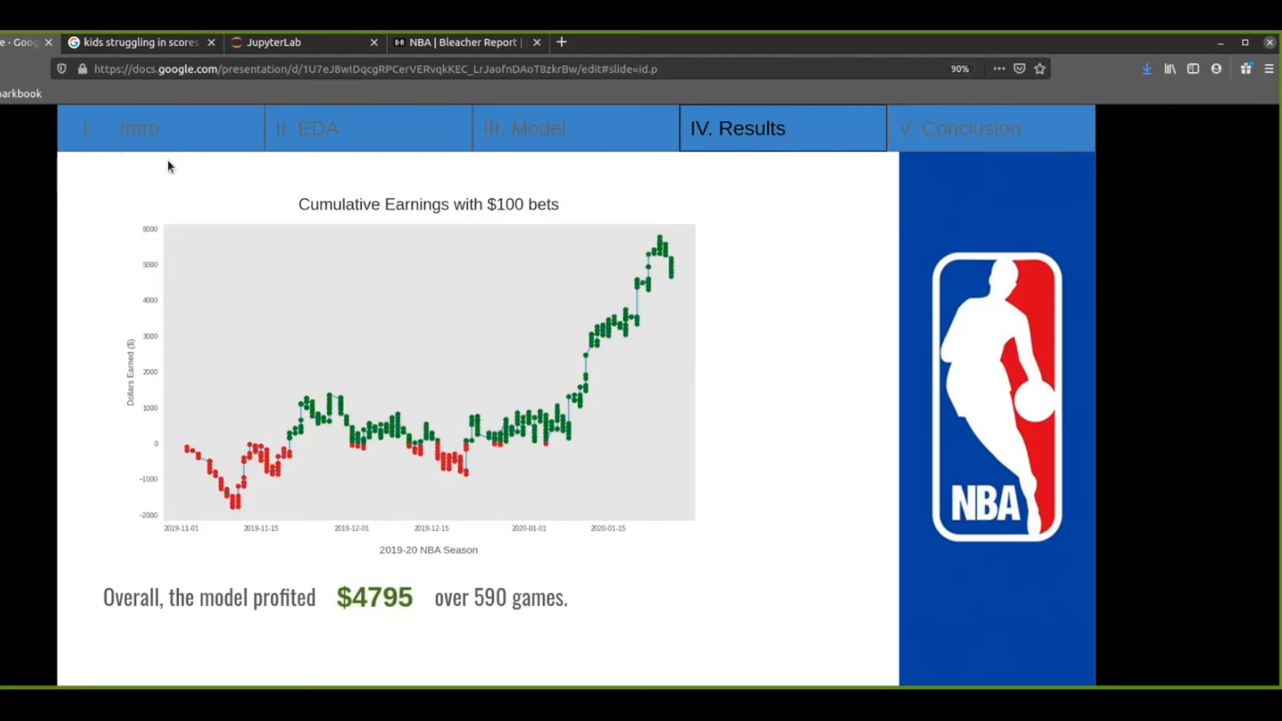
{"action": "mouse_move", "coordinate": [168, 169]}
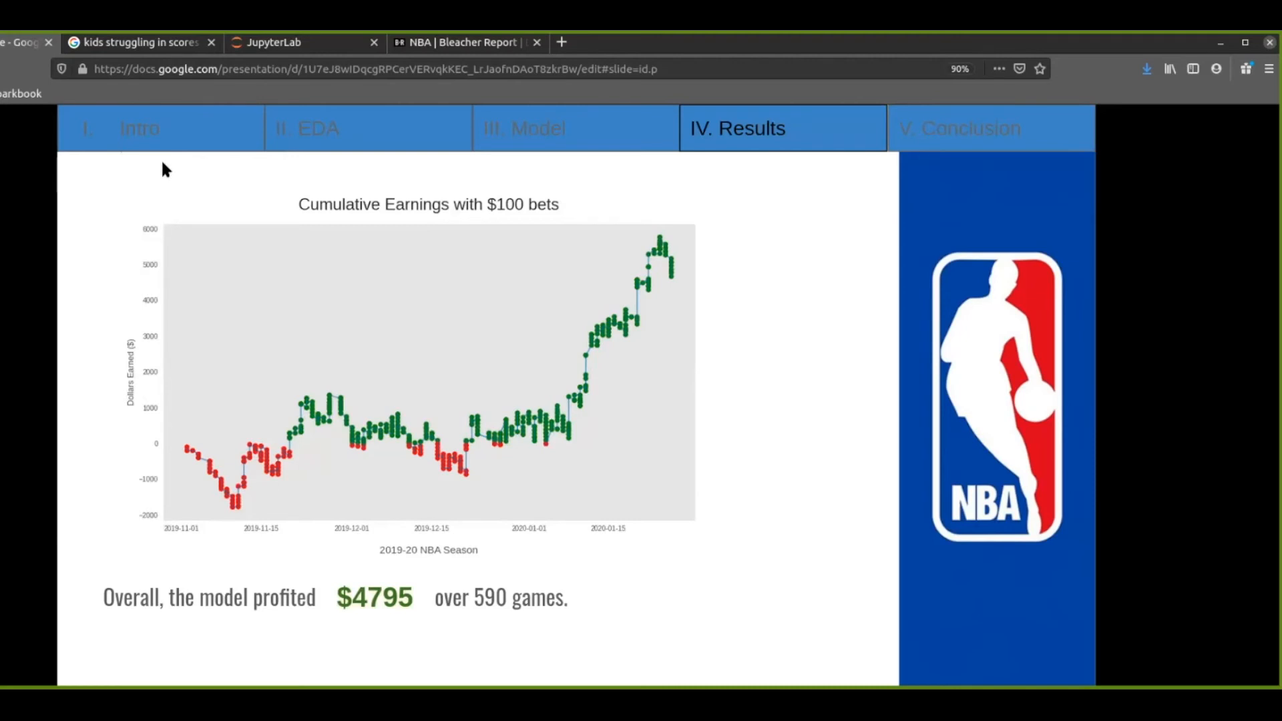
{"action": "mouse_move", "coordinate": [150, 167]}
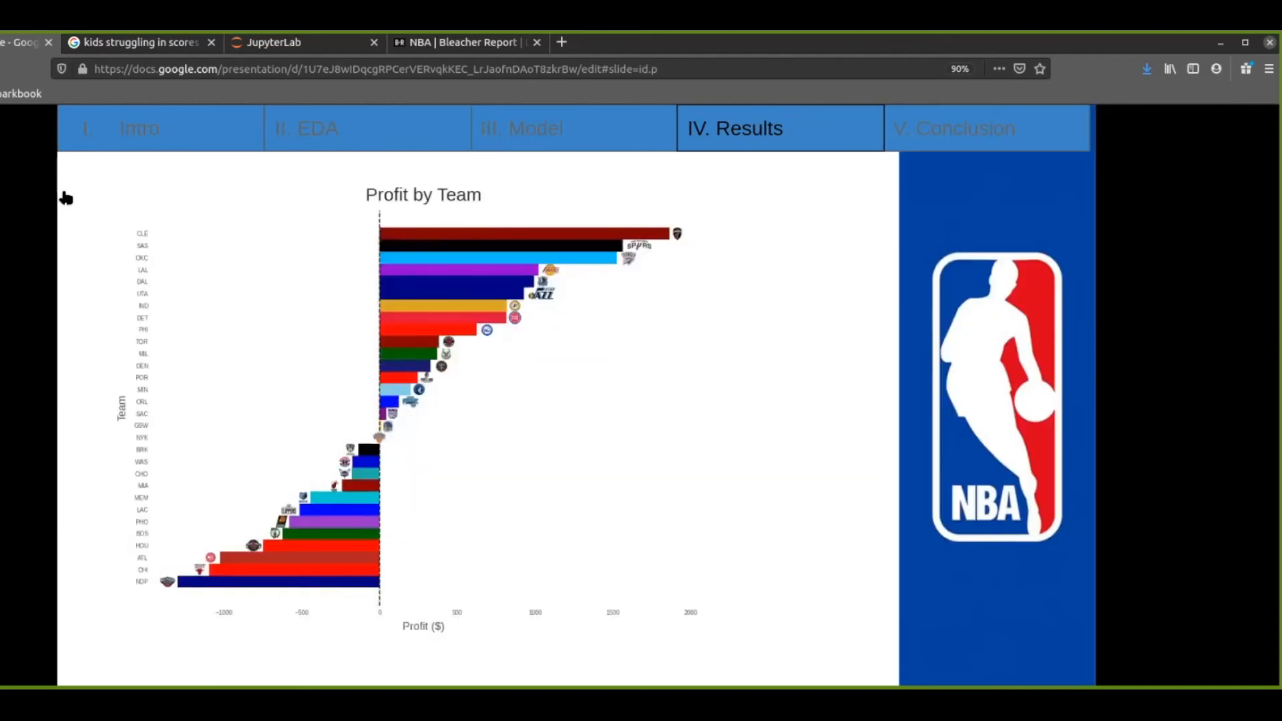
{"action": "mouse_move", "coordinate": [215, 72]}
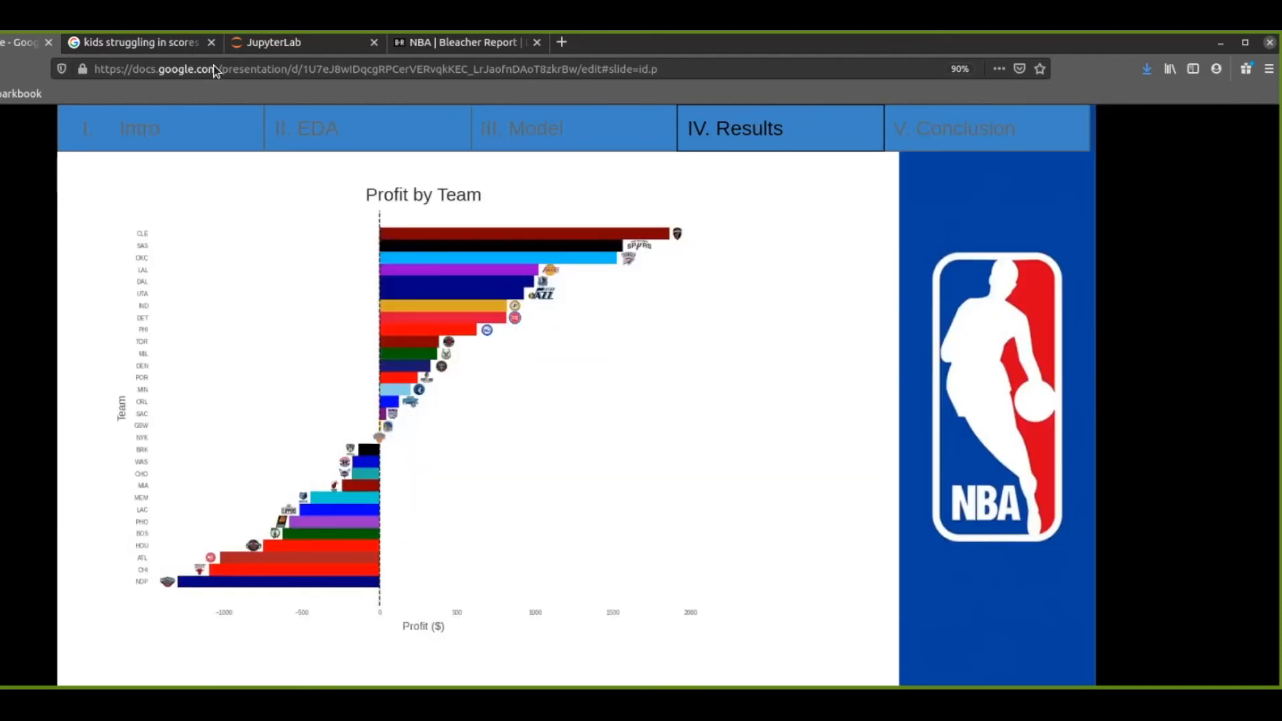
{"action": "mouse_move", "coordinate": [215, 86]}
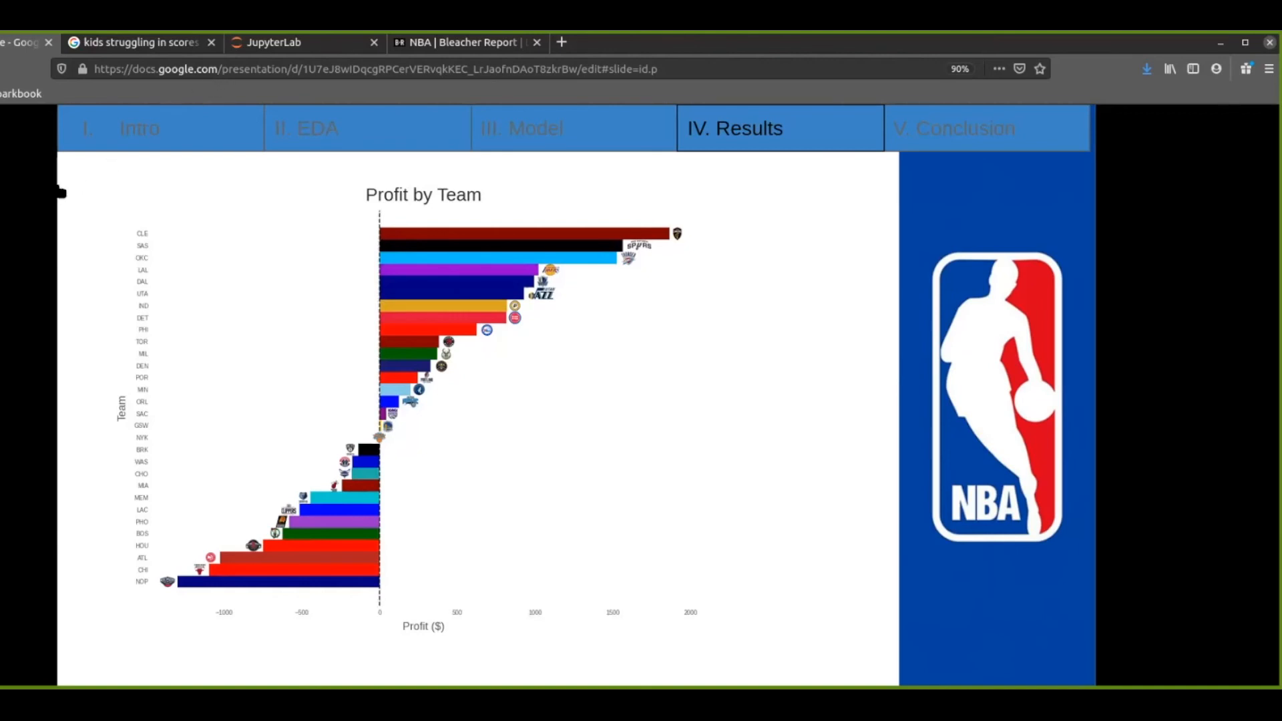
- Advance to the V. Conclusion slide with findings, improvement ideas and the GitHub link
{"action": "left_click", "coordinate": [985, 128]}
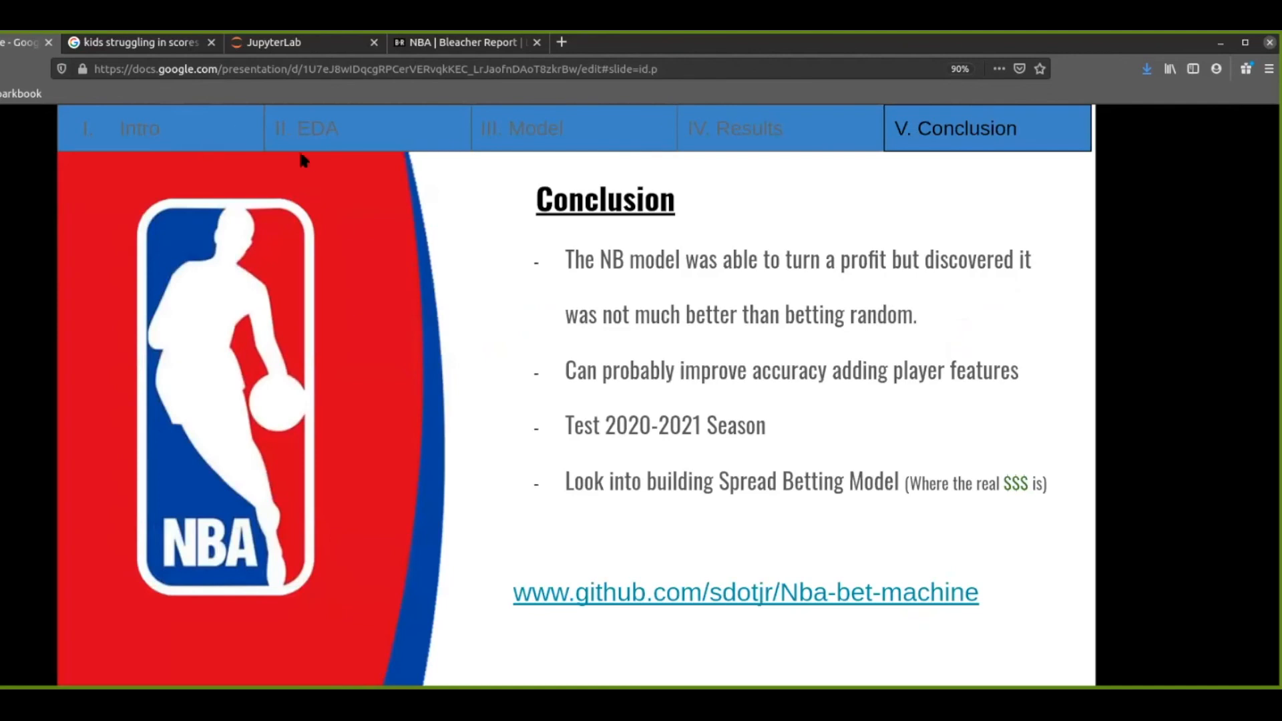
{"action": "mouse_move", "coordinate": [249, 158]}
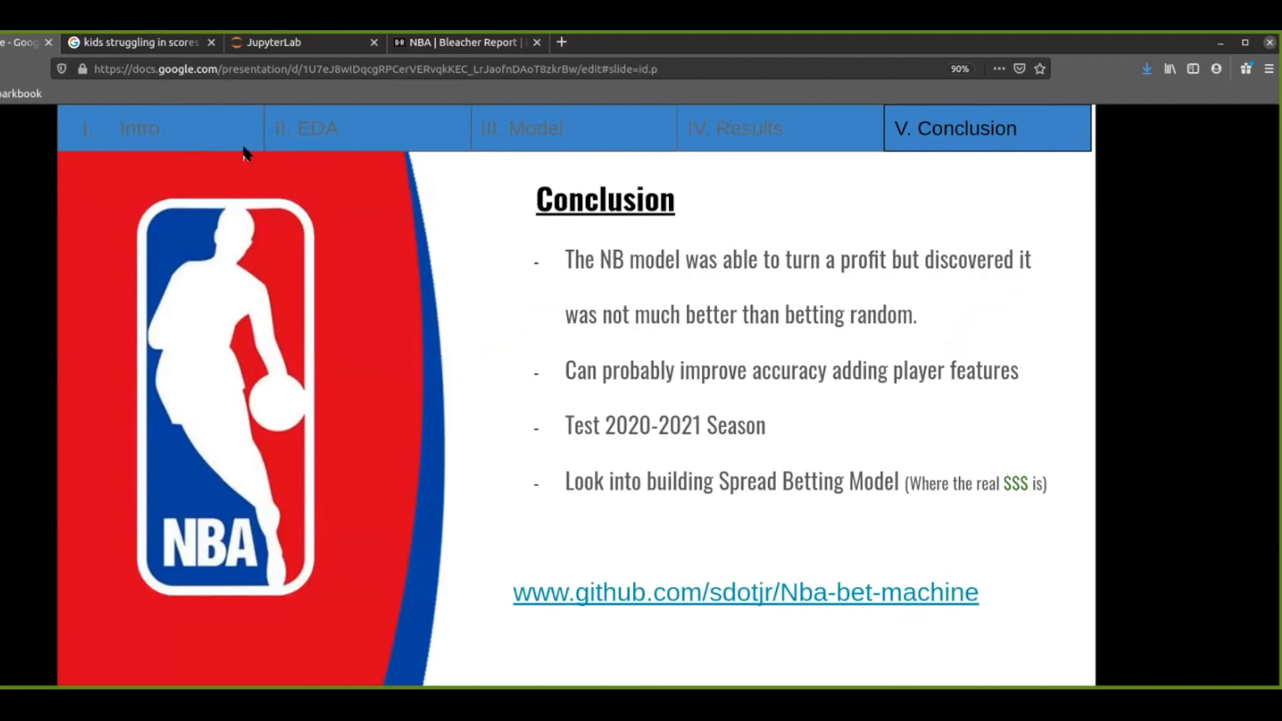
{"action": "mouse_move", "coordinate": [248, 147]}
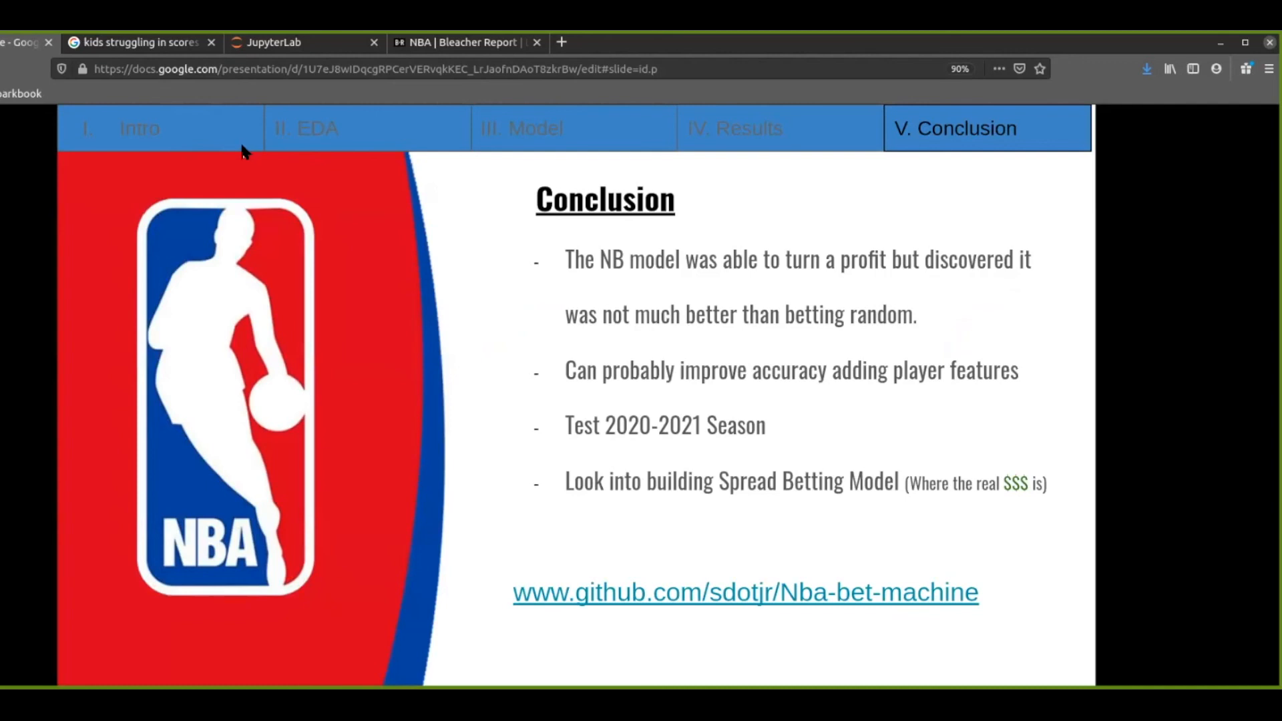
{"action": "mouse_move", "coordinate": [246, 157]}
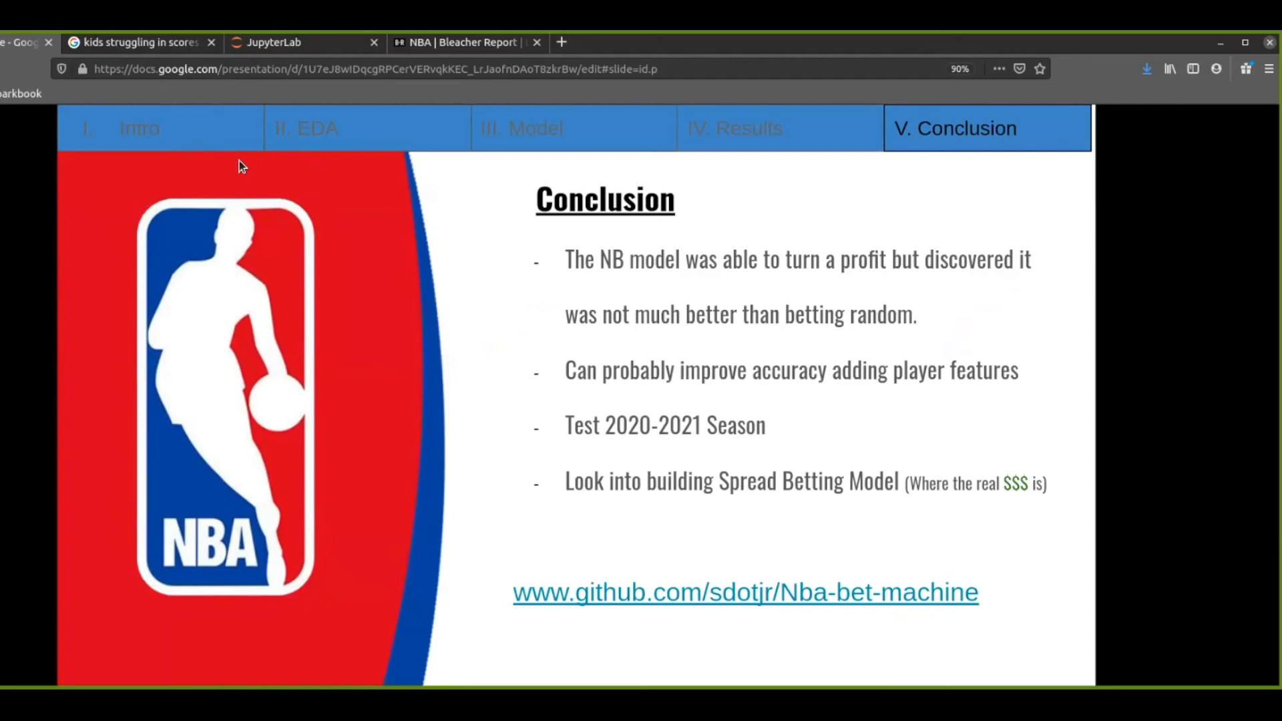
{"action": "mouse_move", "coordinate": [209, 139]}
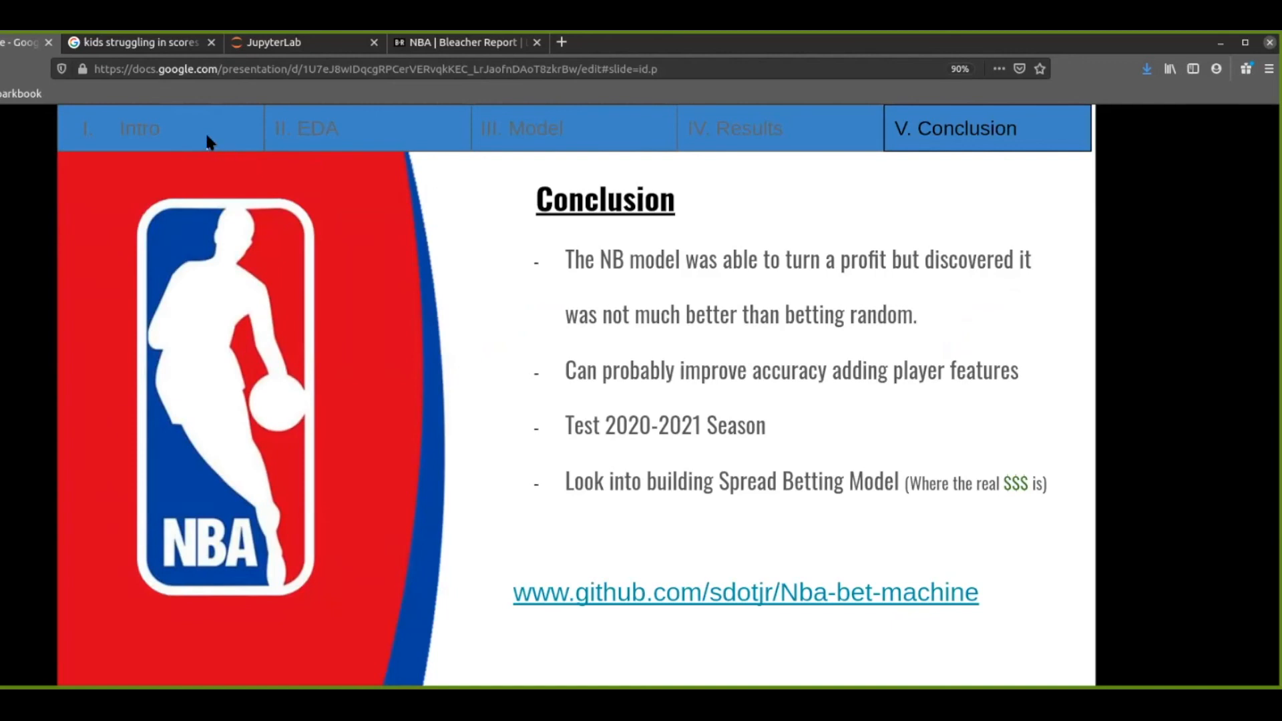